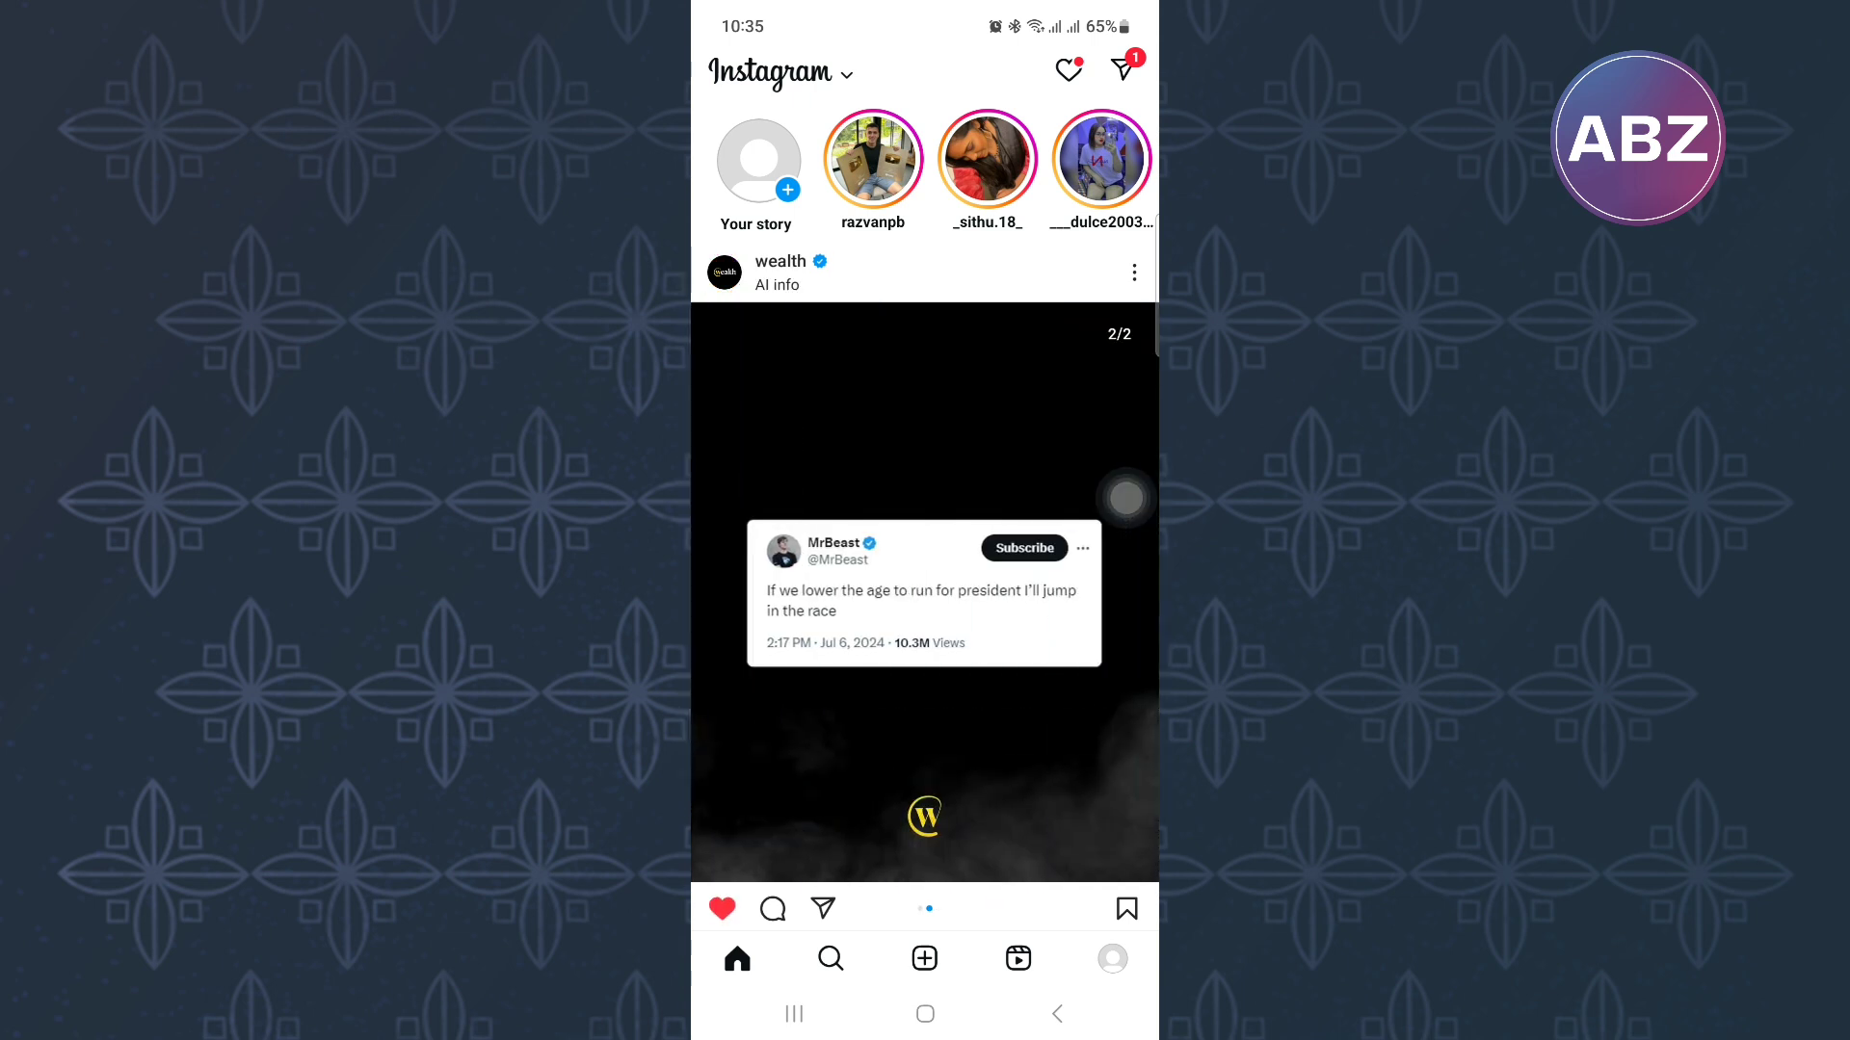
# Begin a new story and load the 1:14 airport video from recent media into the editor
pyautogui.hscroll(-3)
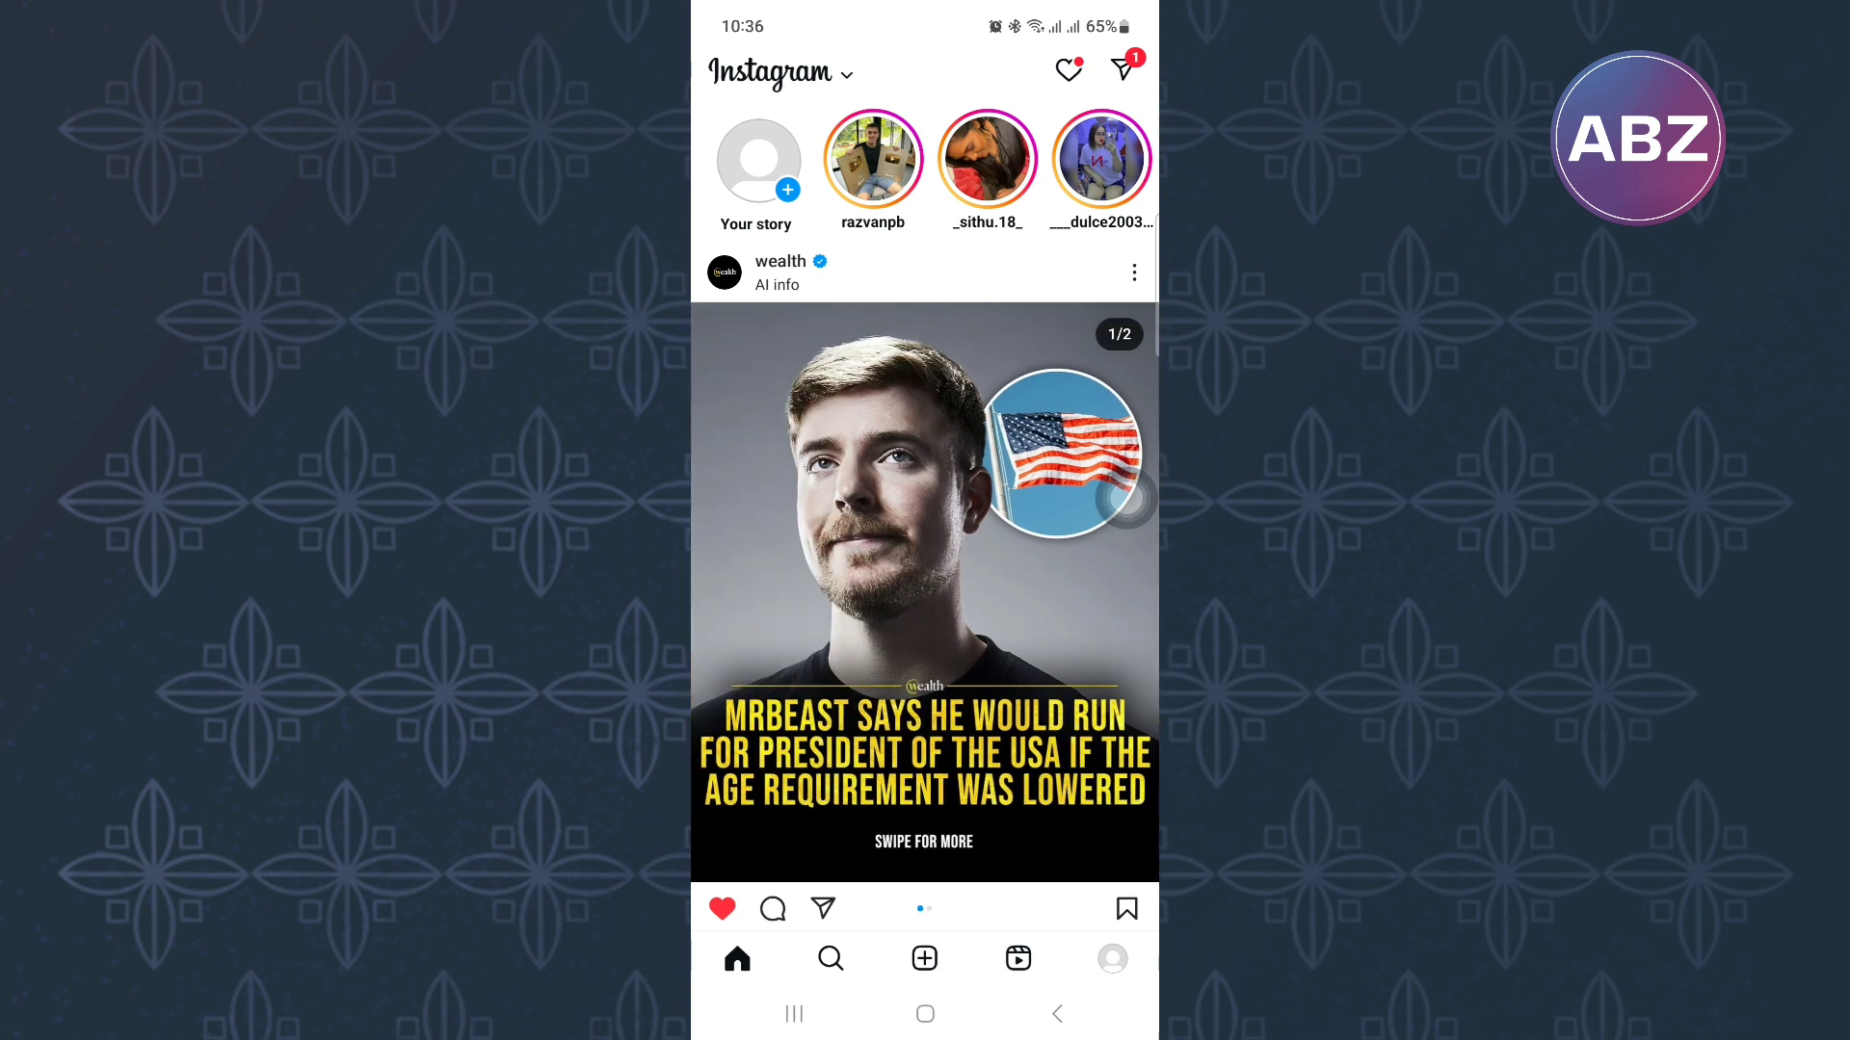
pyautogui.click(755, 160)
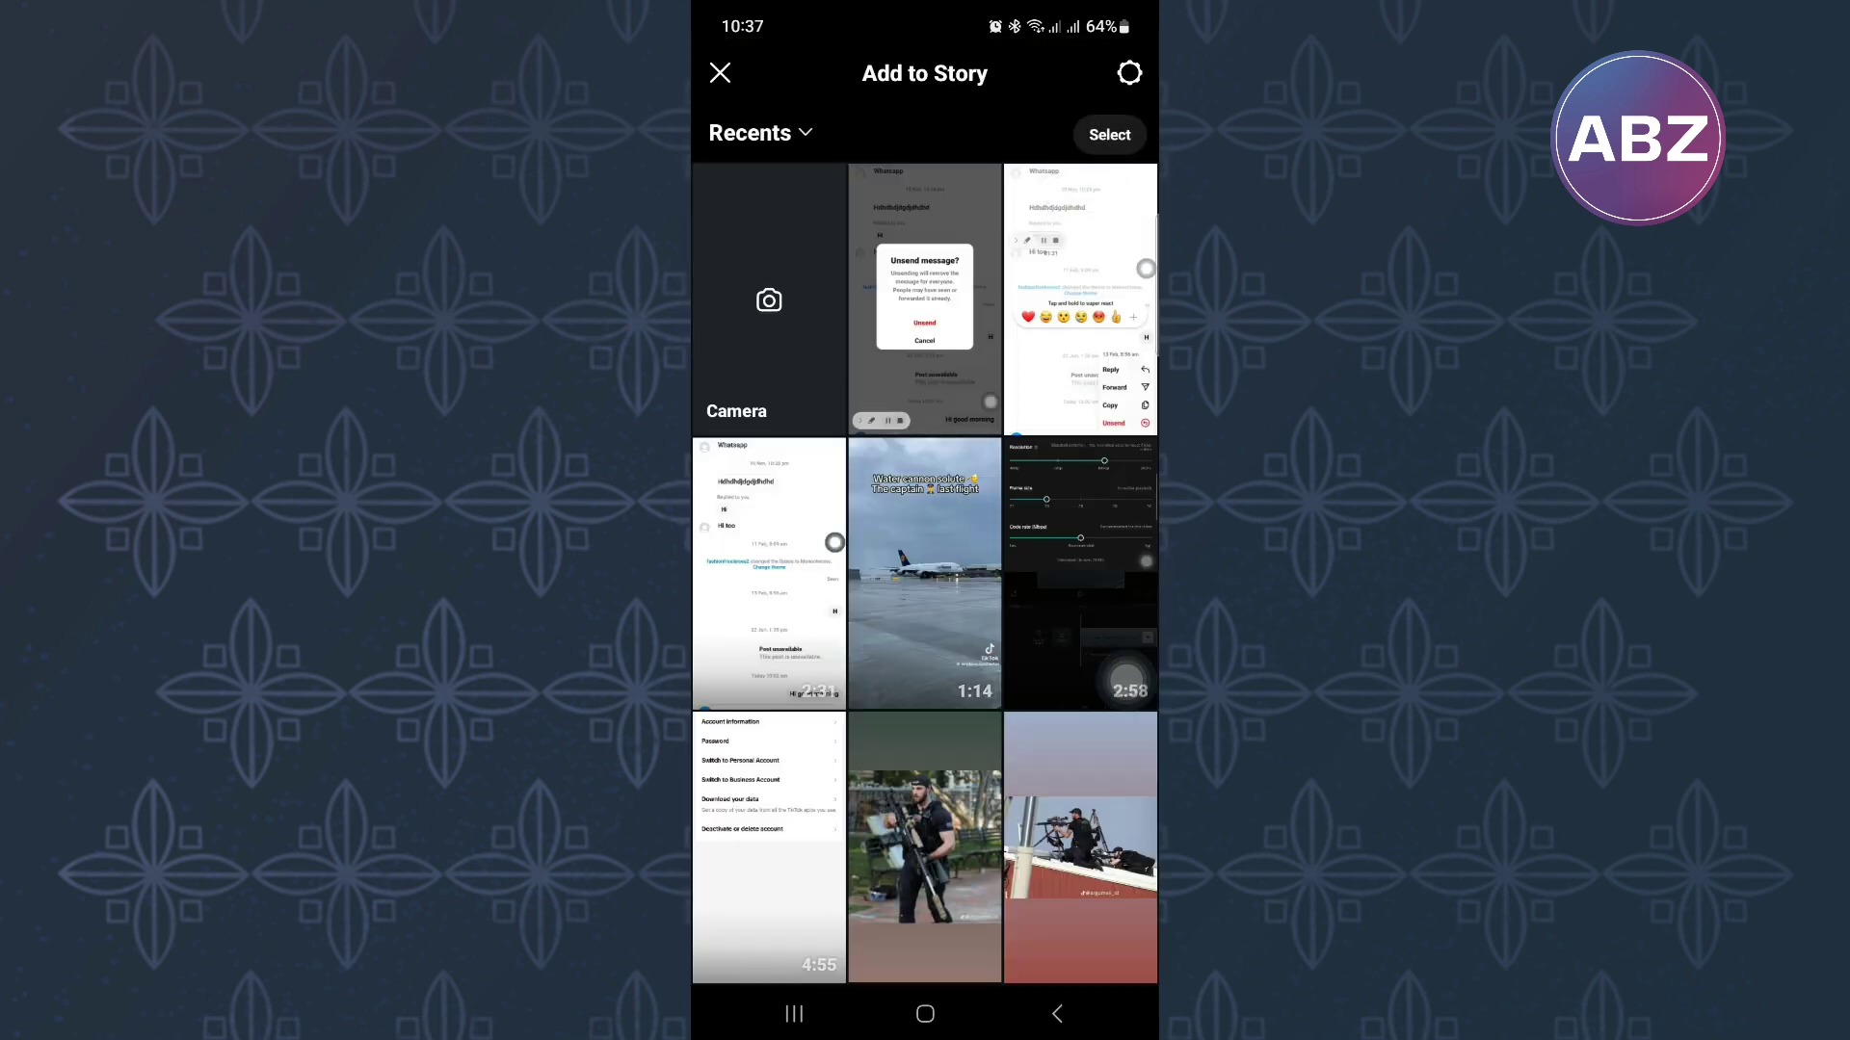
pyautogui.click(768, 299)
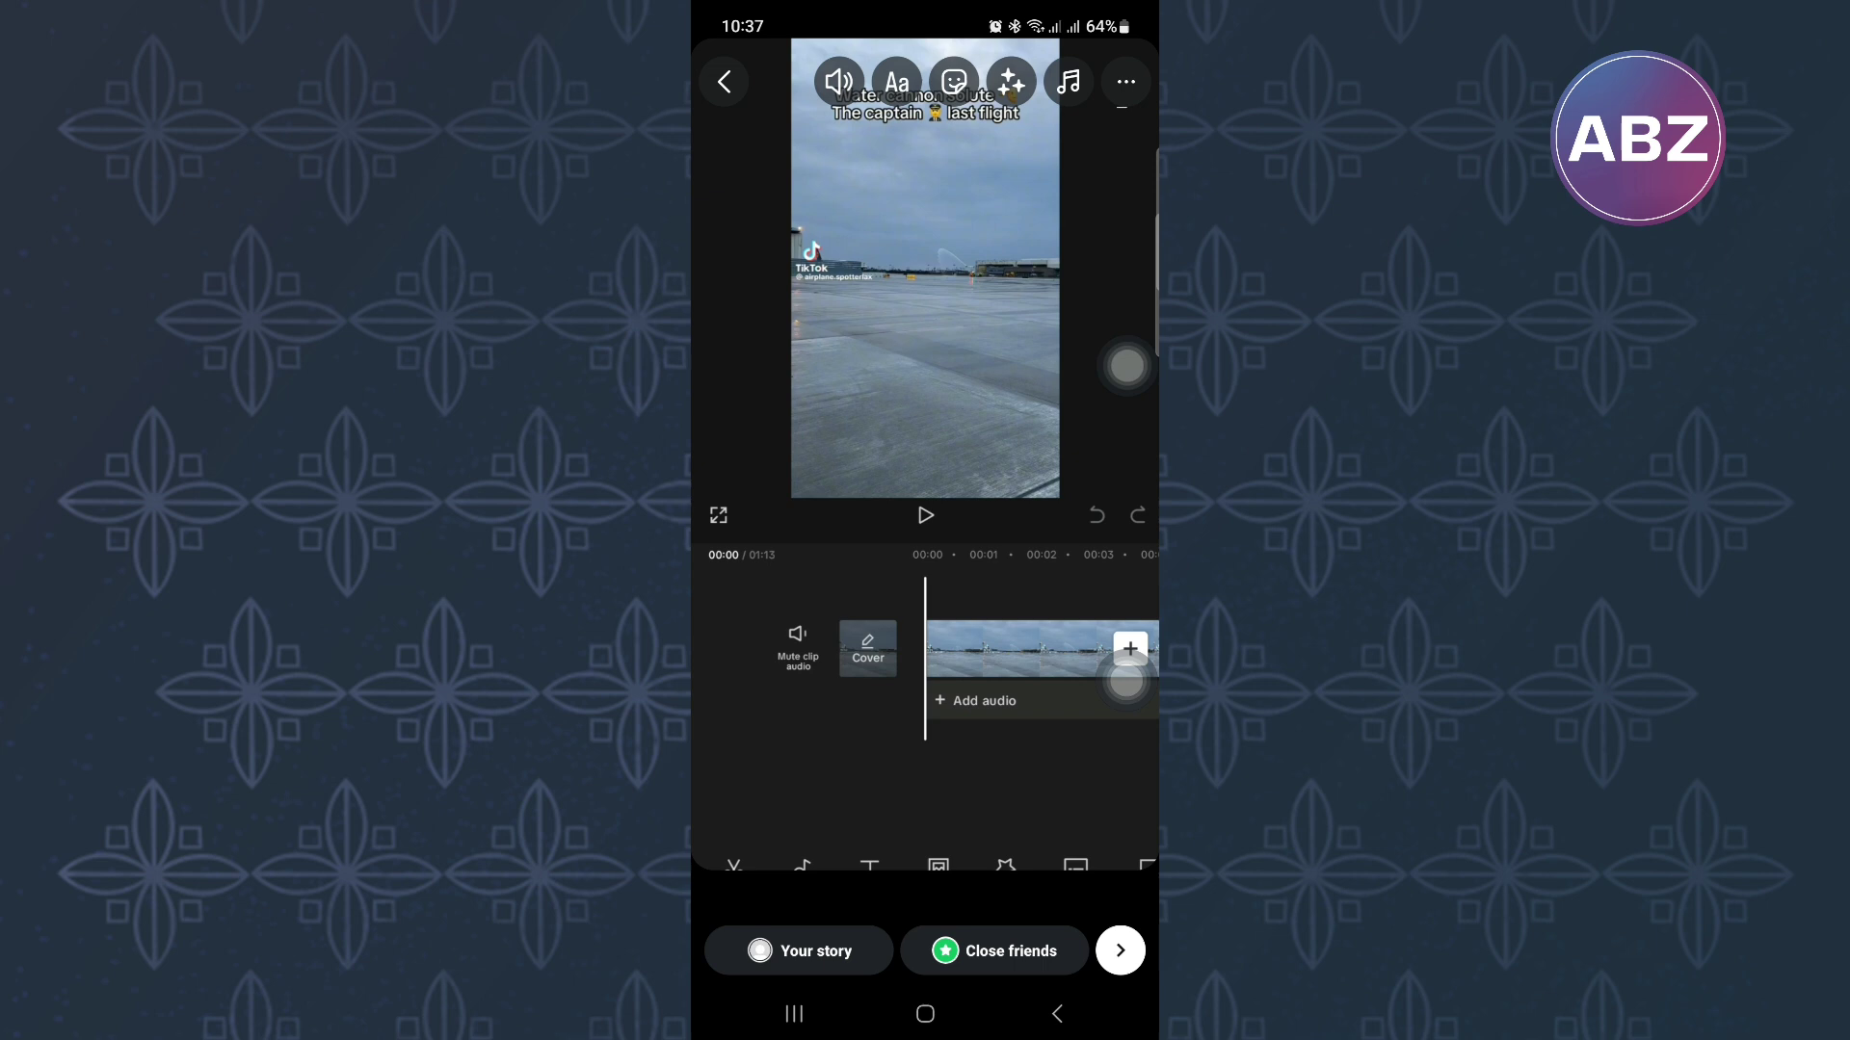
# Share the full airport video to Your story and view the posted story
pyautogui.click(1118, 950)
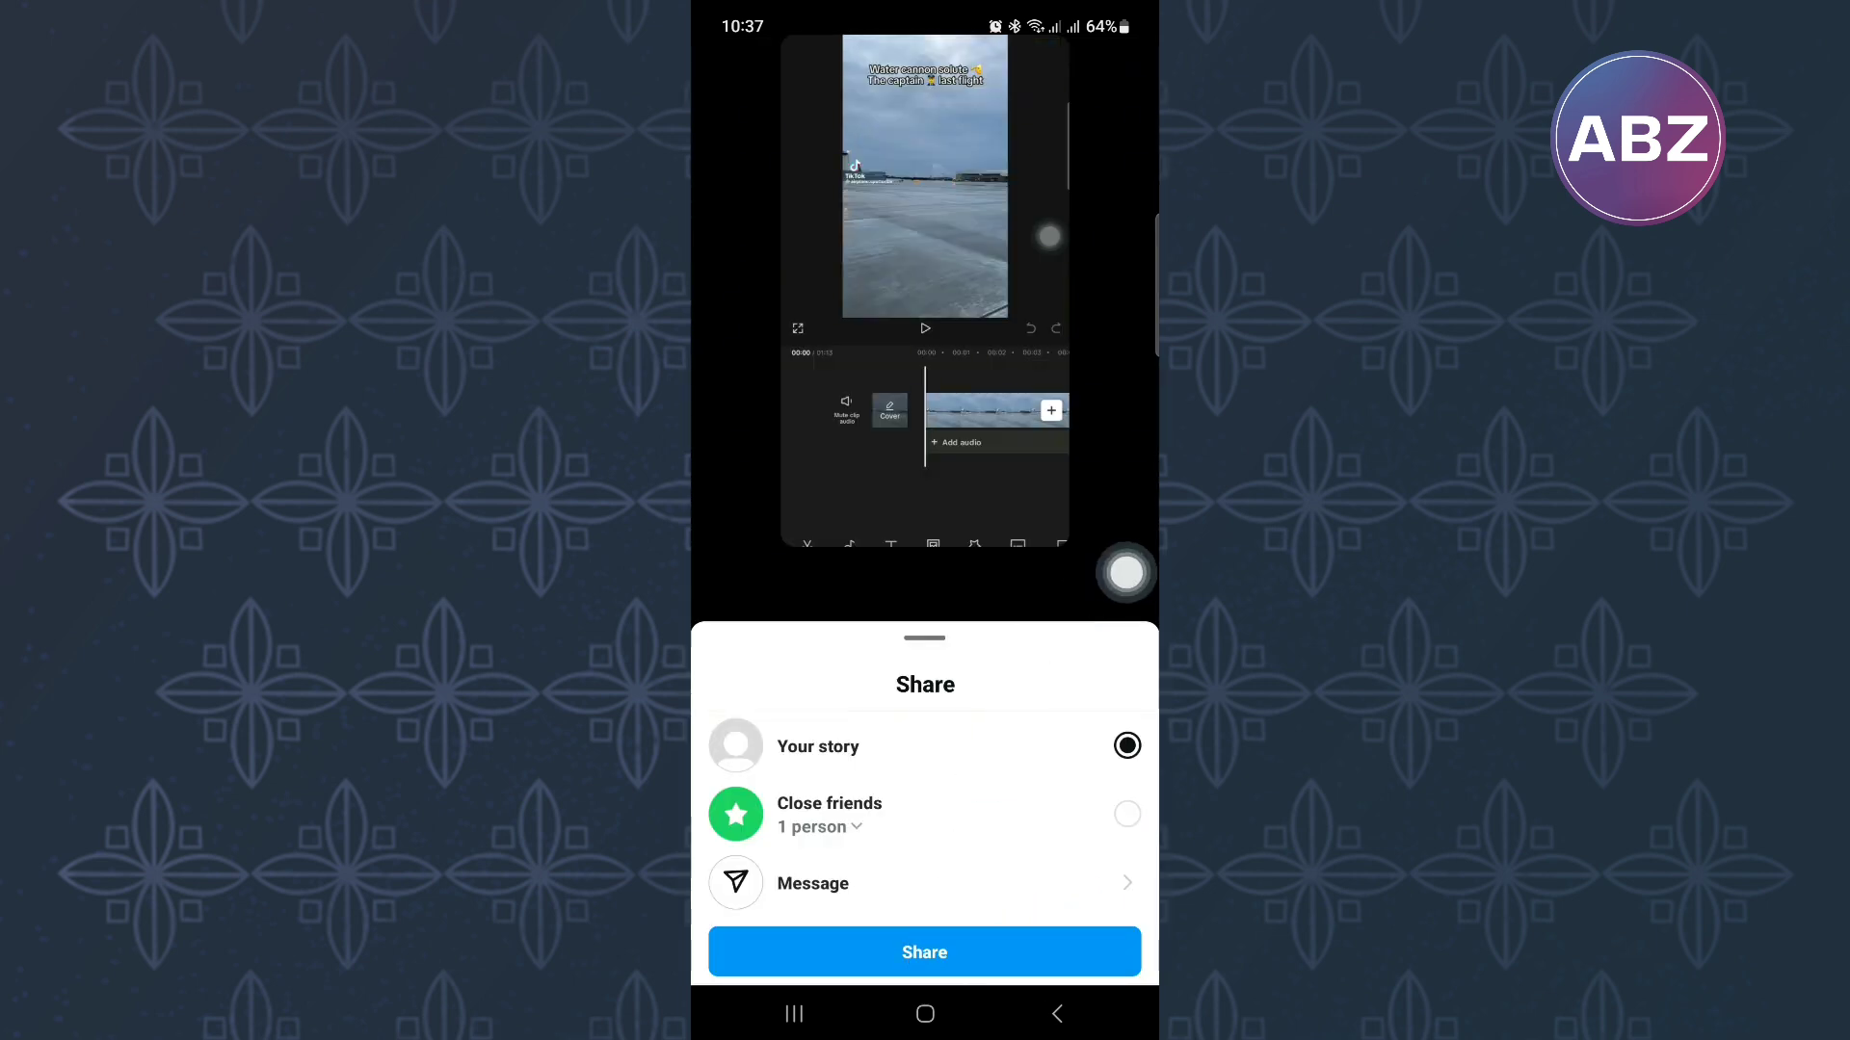
pyautogui.click(923, 952)
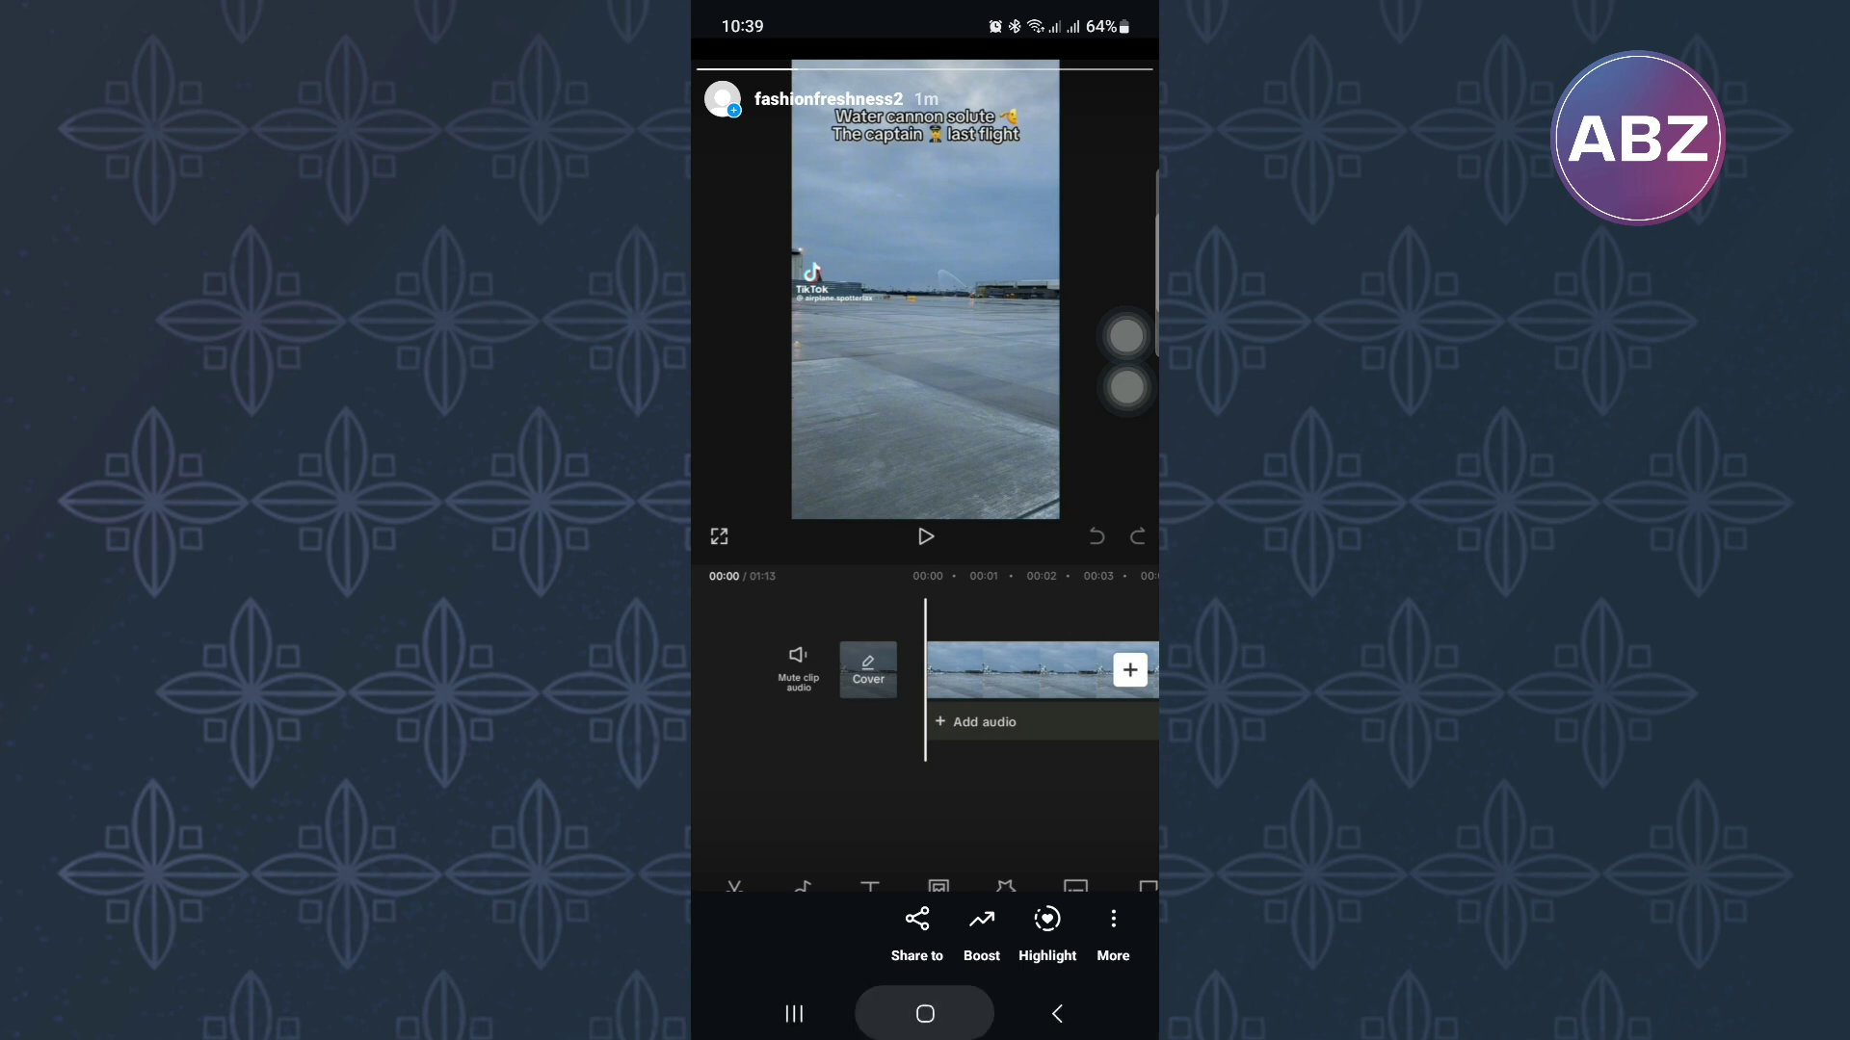
# Leave Instagram, reach its Play Store listing and show the three-dot more-options menu
pyautogui.click(925, 1013)
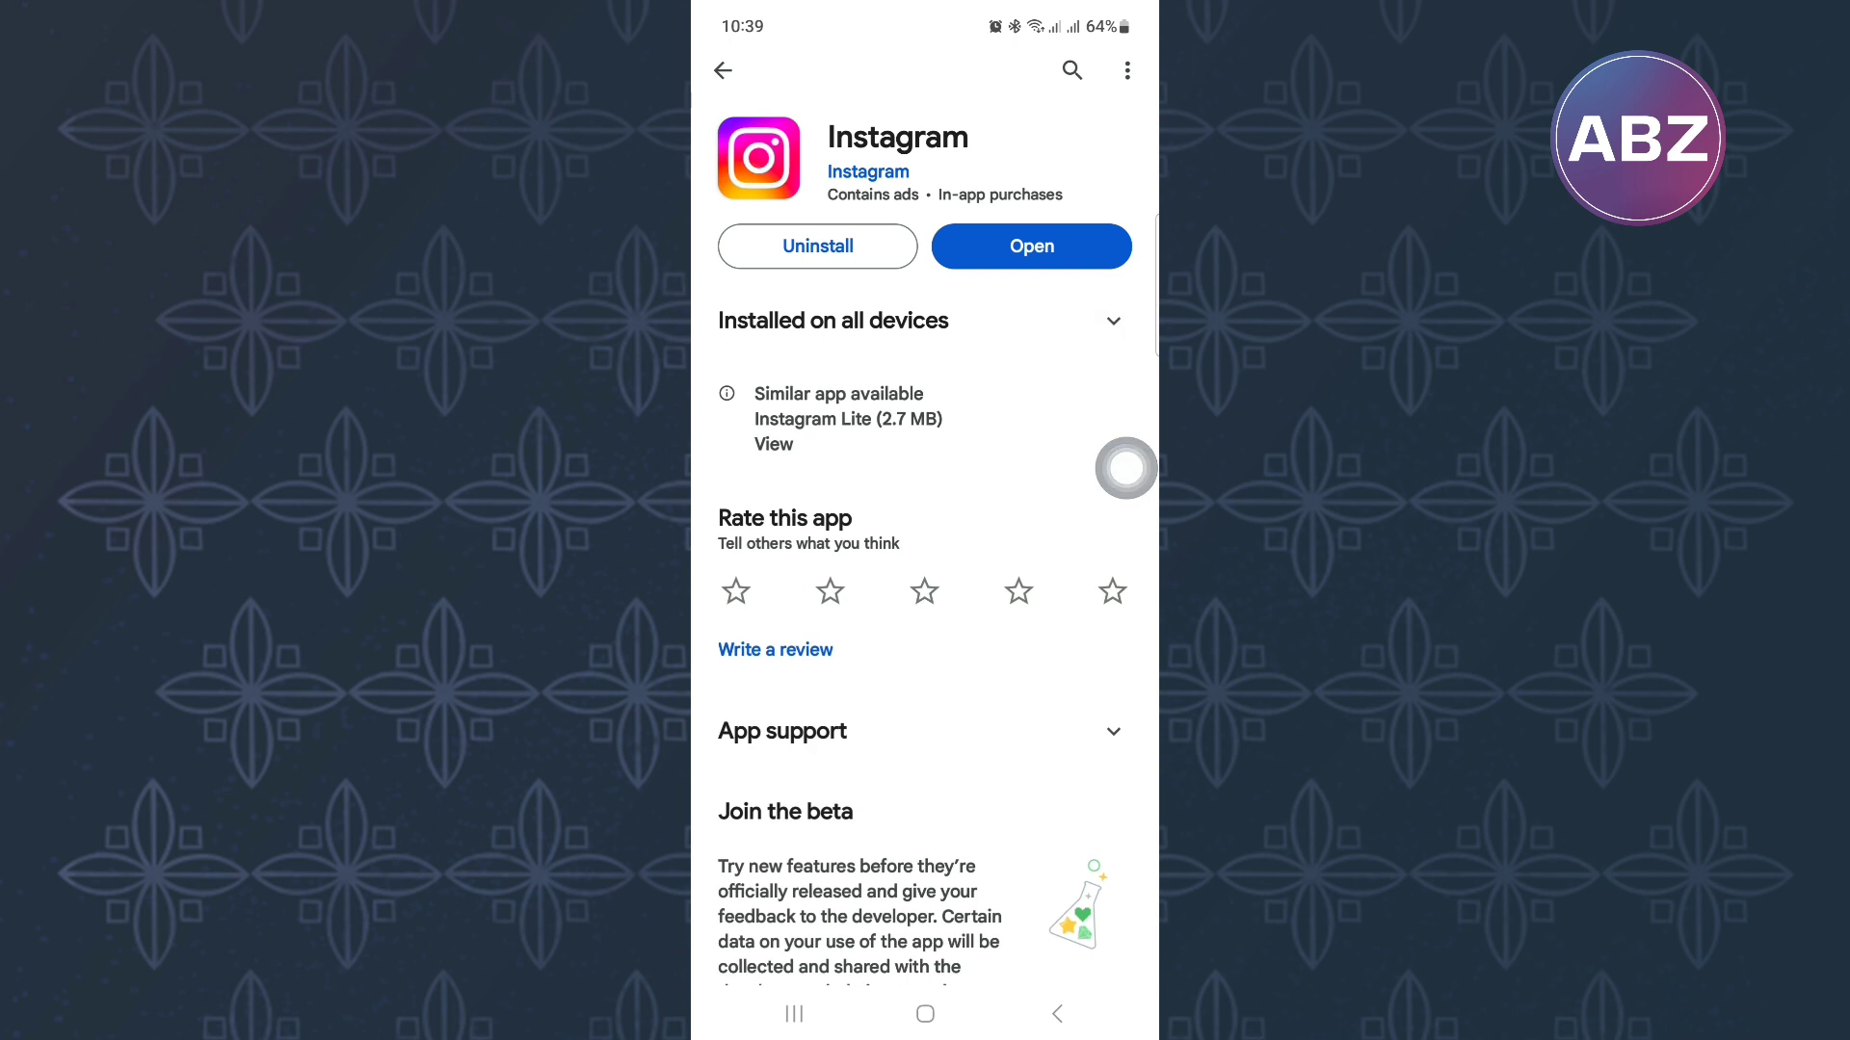
pyautogui.click(1029, 247)
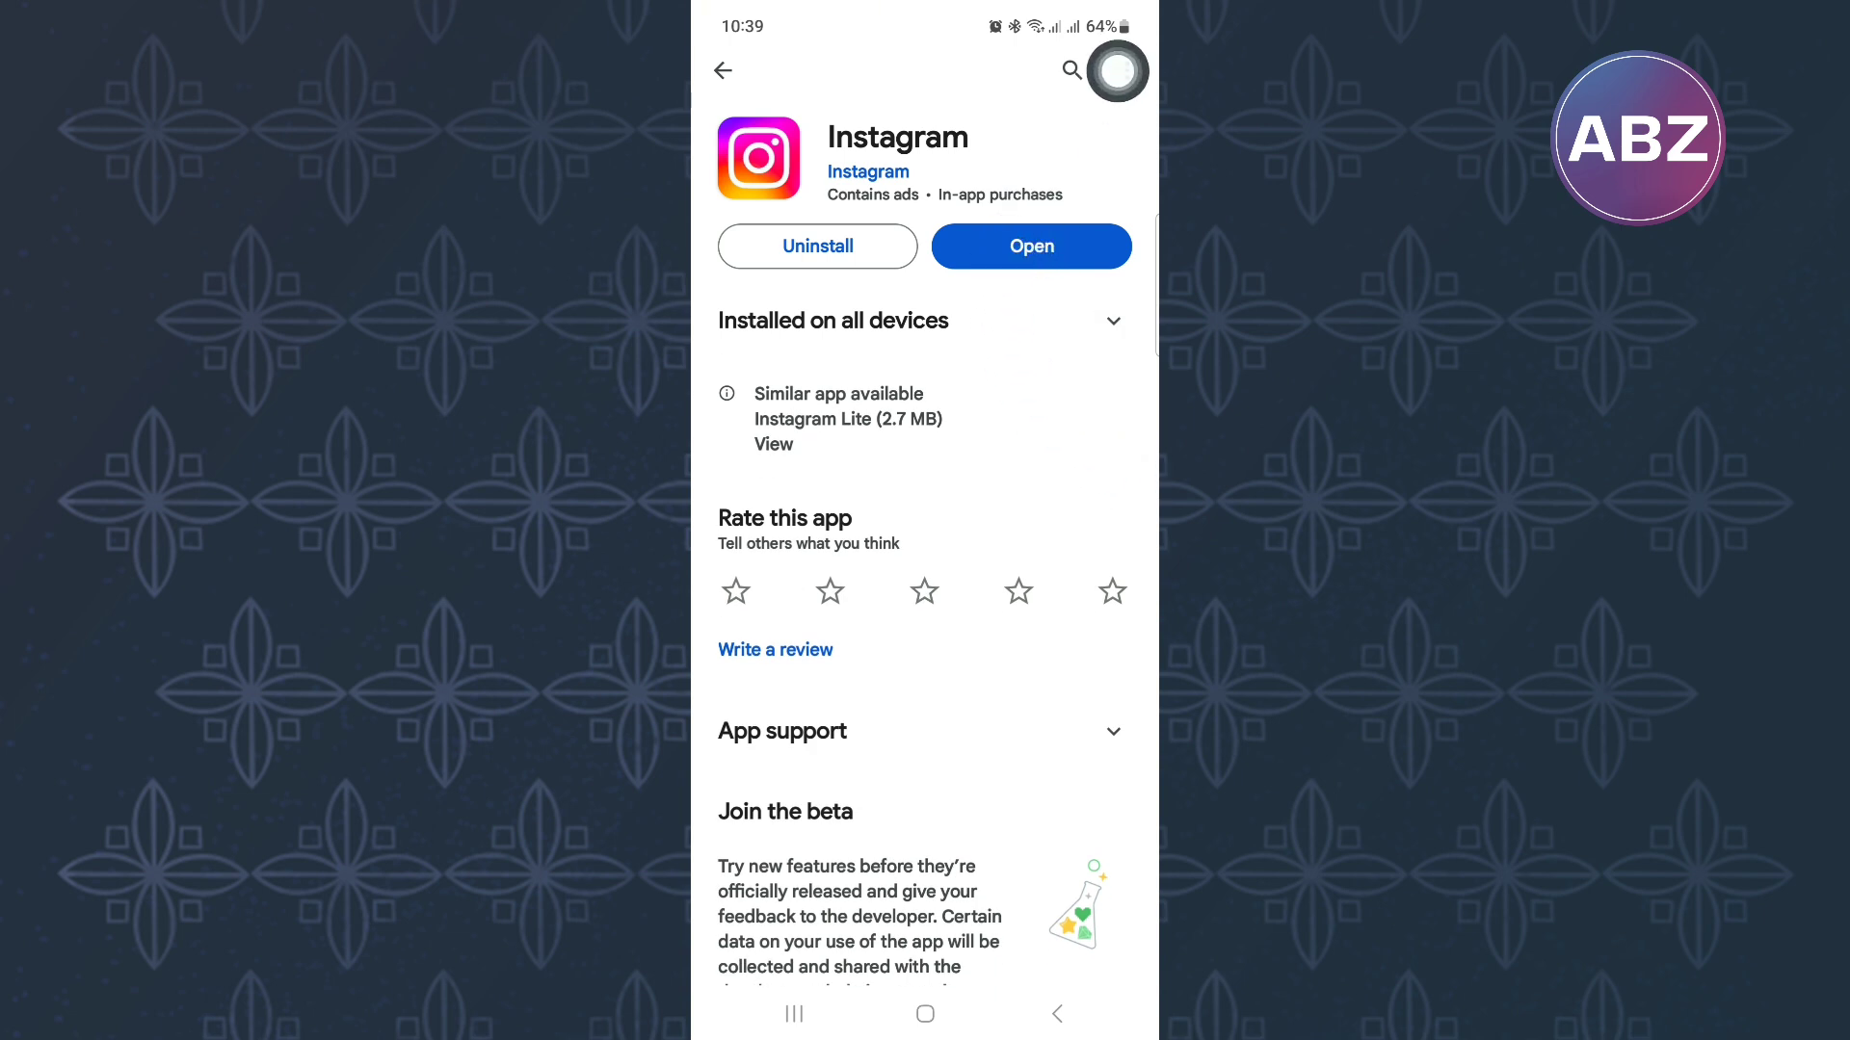
pyautogui.click(1116, 71)
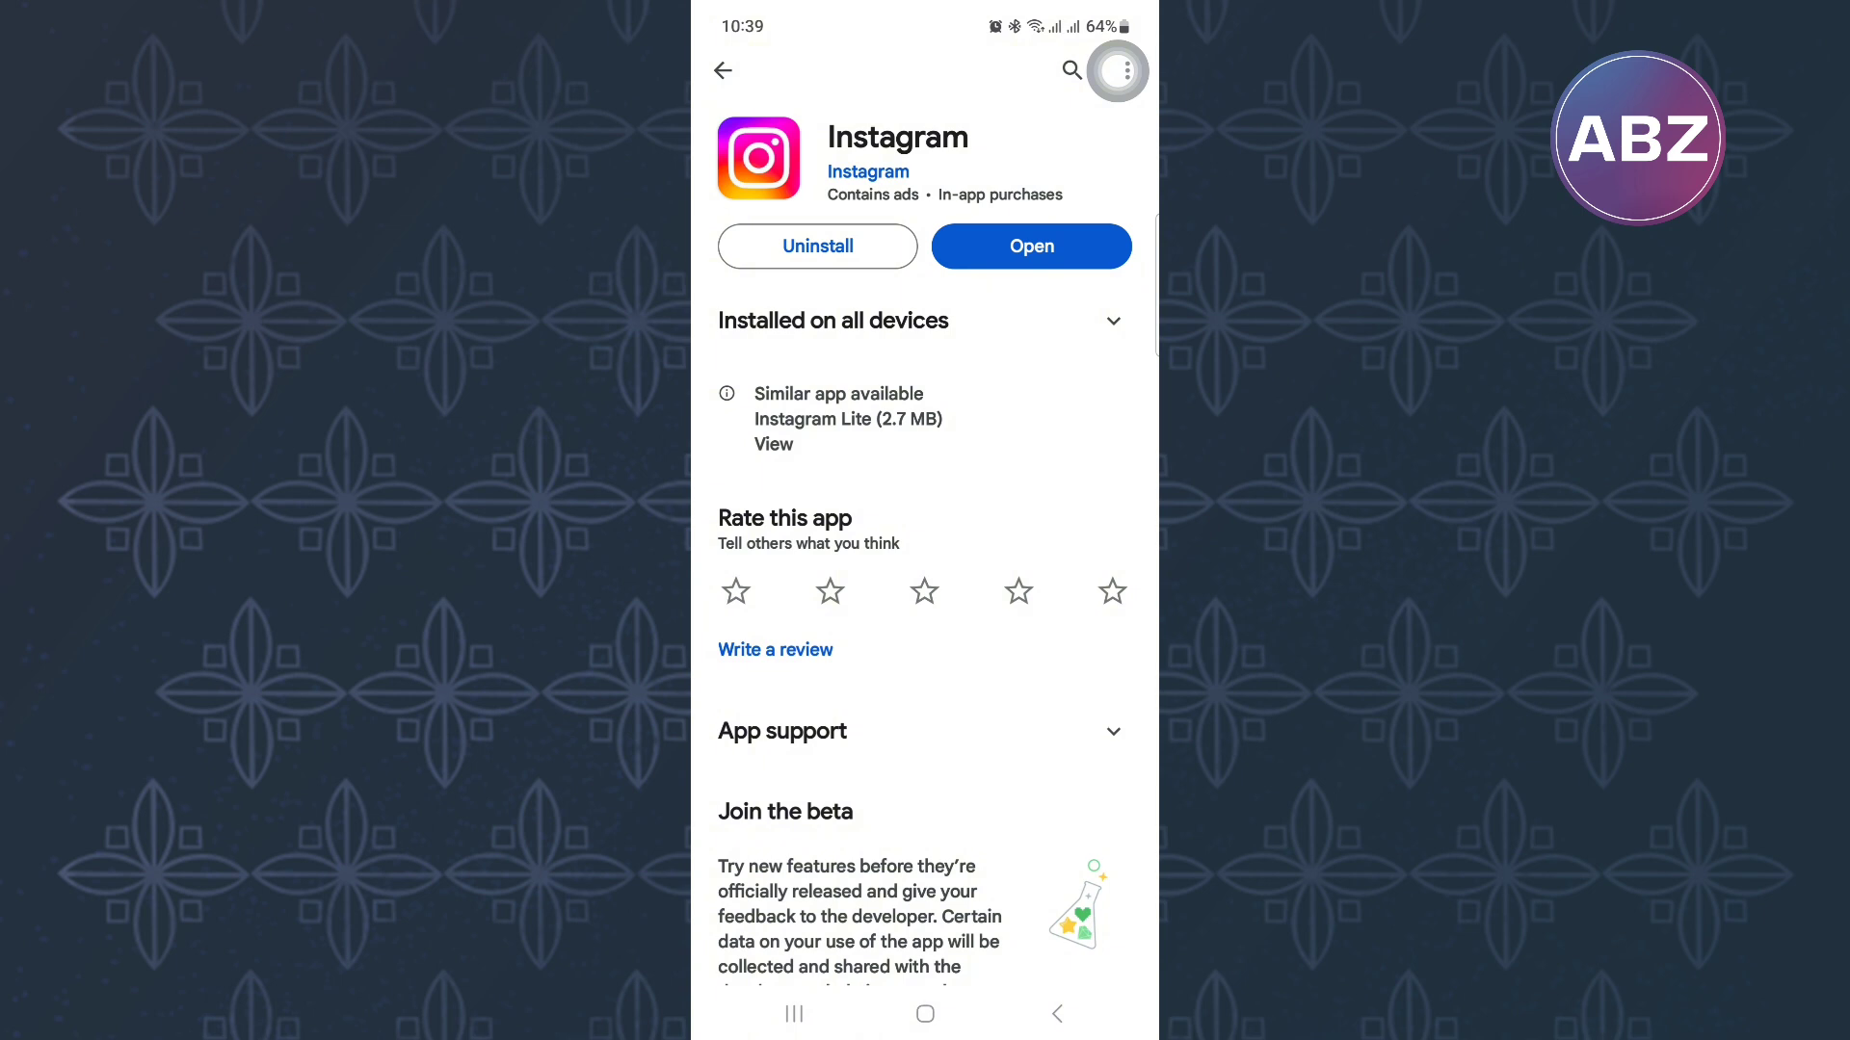